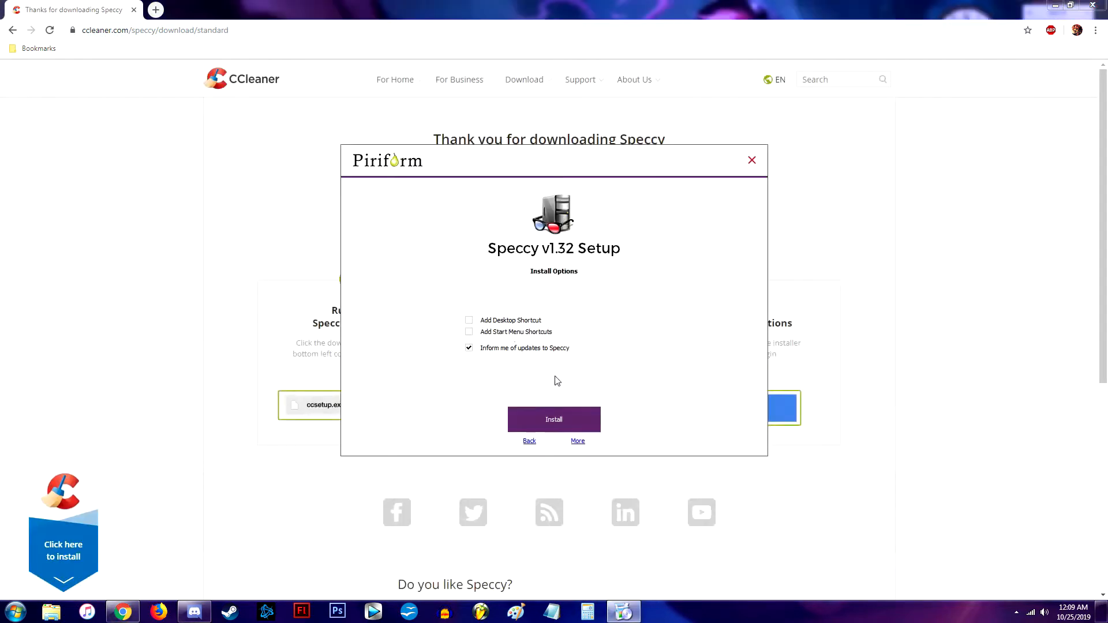
Install Speccy v1.32, launch it, and maximize the summary window showing 32.0GB Dual-Channel DDR3 RAM.
{"action": "left_click", "coordinate": [554, 419]}
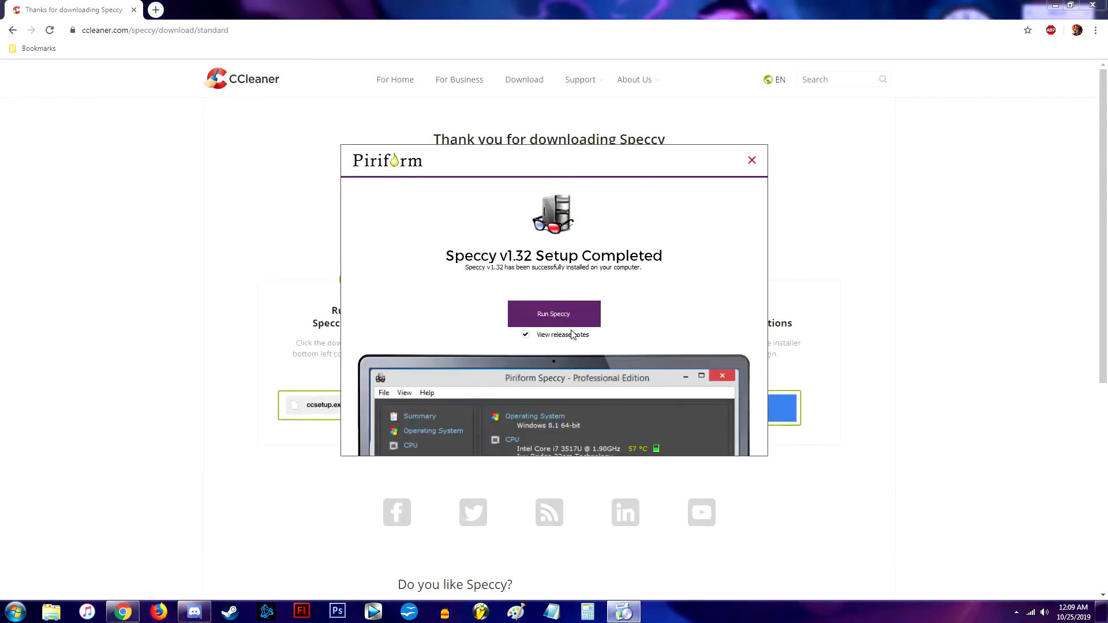
{"action": "left_click", "coordinate": [553, 314]}
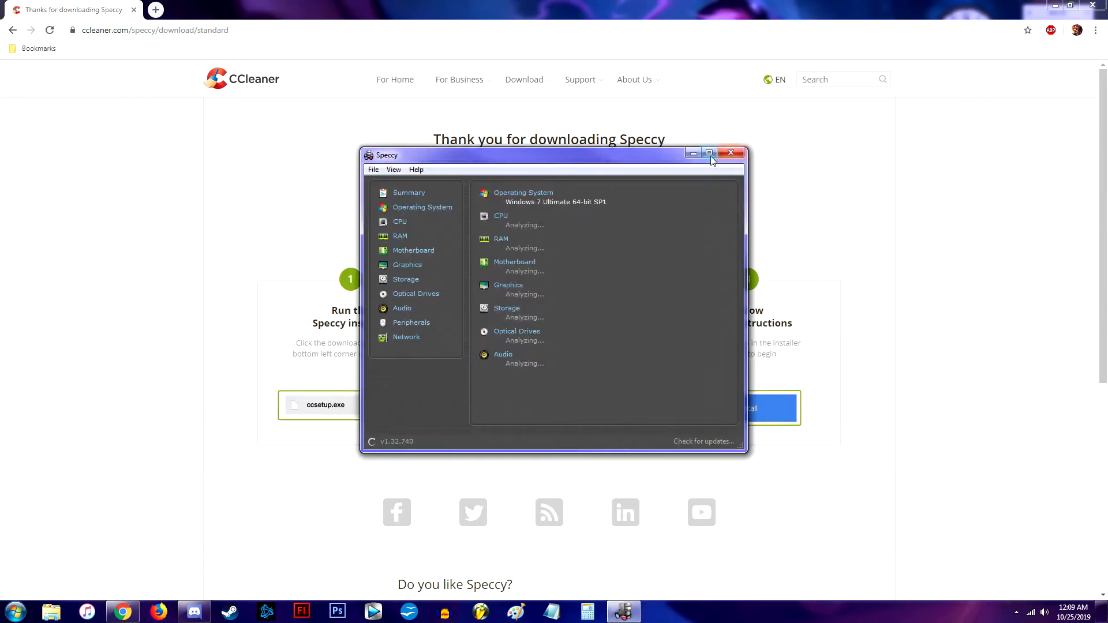
{"action": "left_click", "coordinate": [708, 153]}
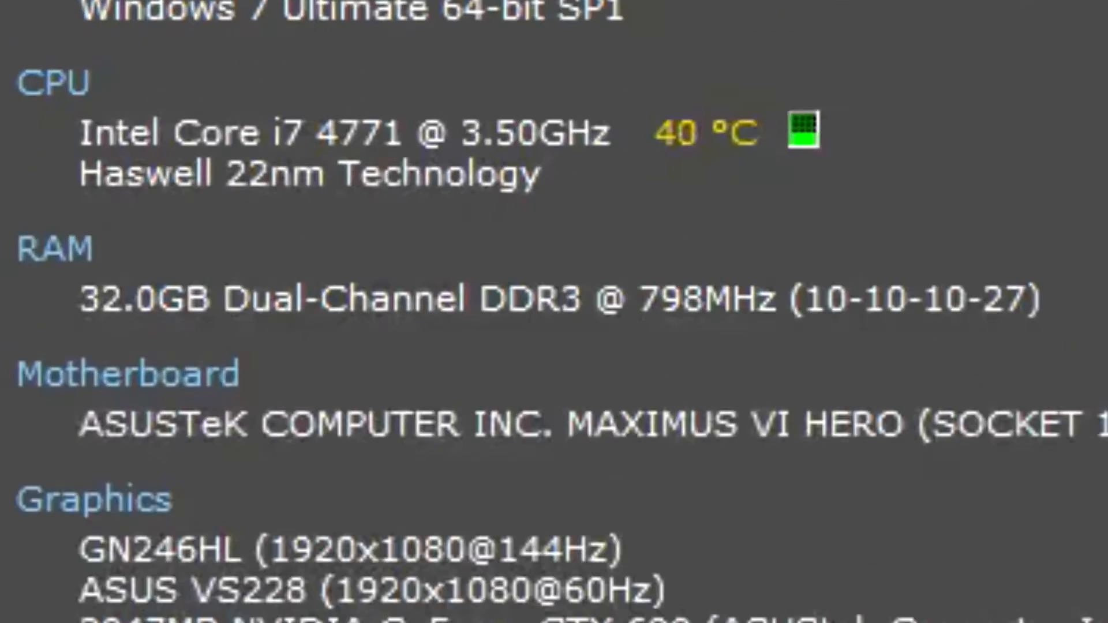